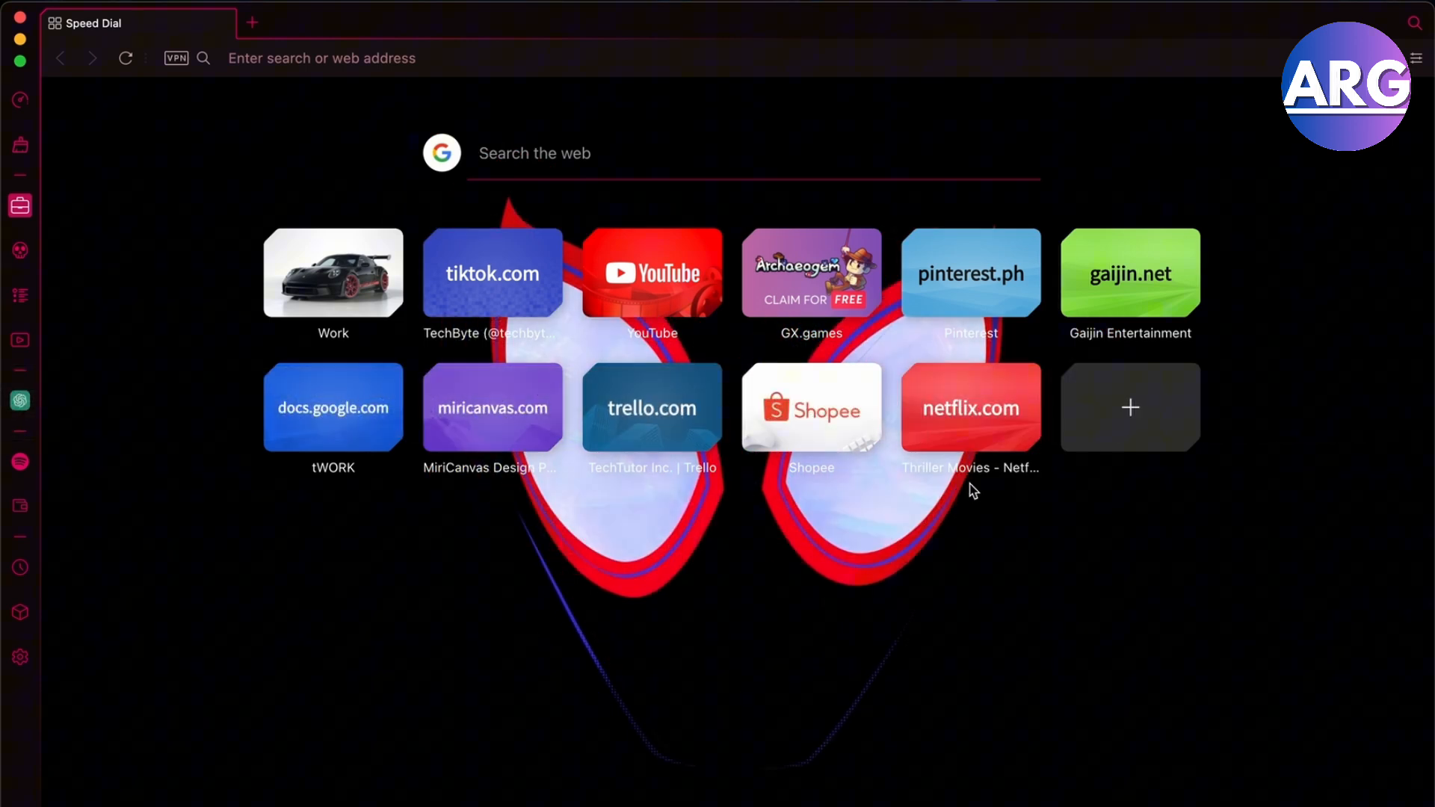
pyautogui.moveTo(180, 346)
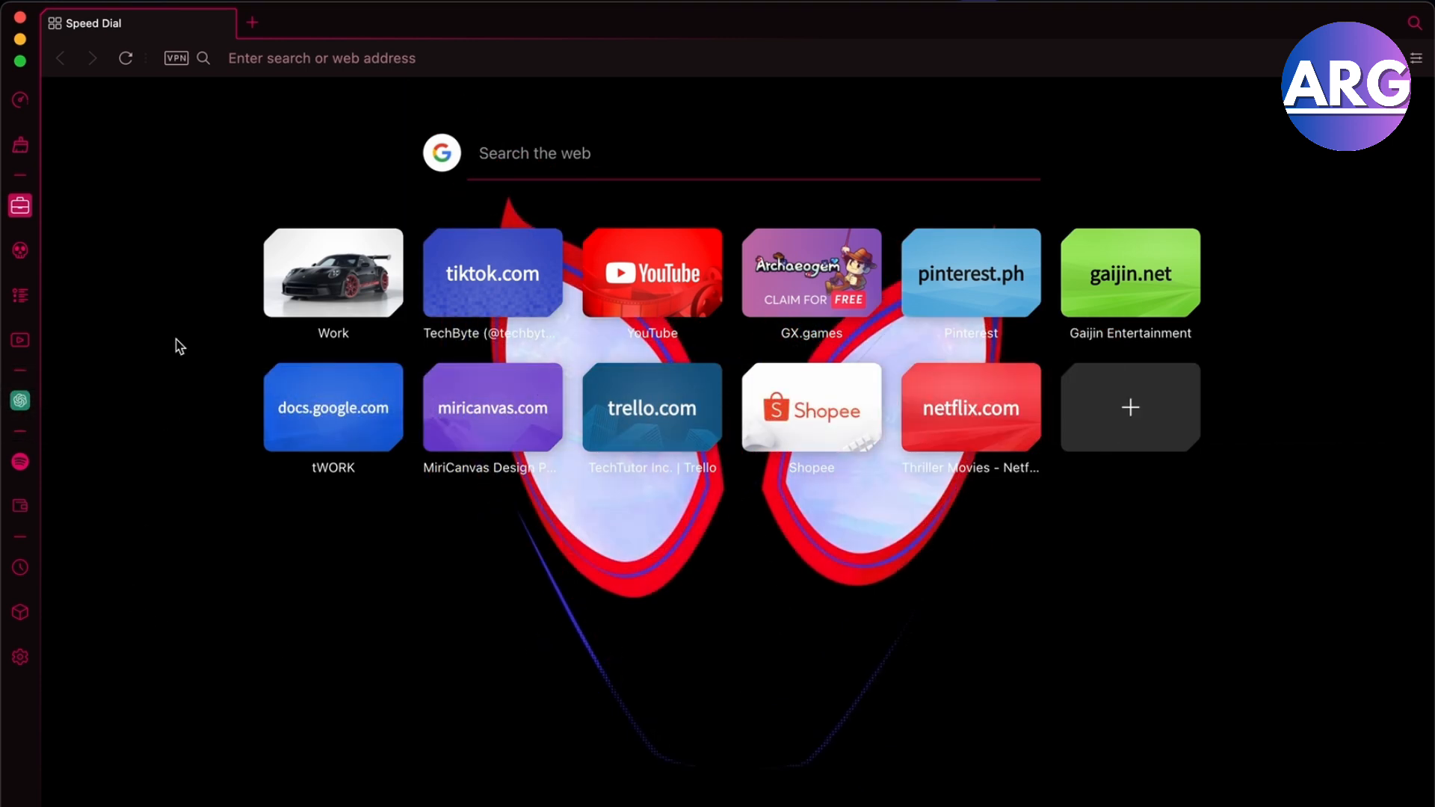
pyautogui.moveTo(1244, 416)
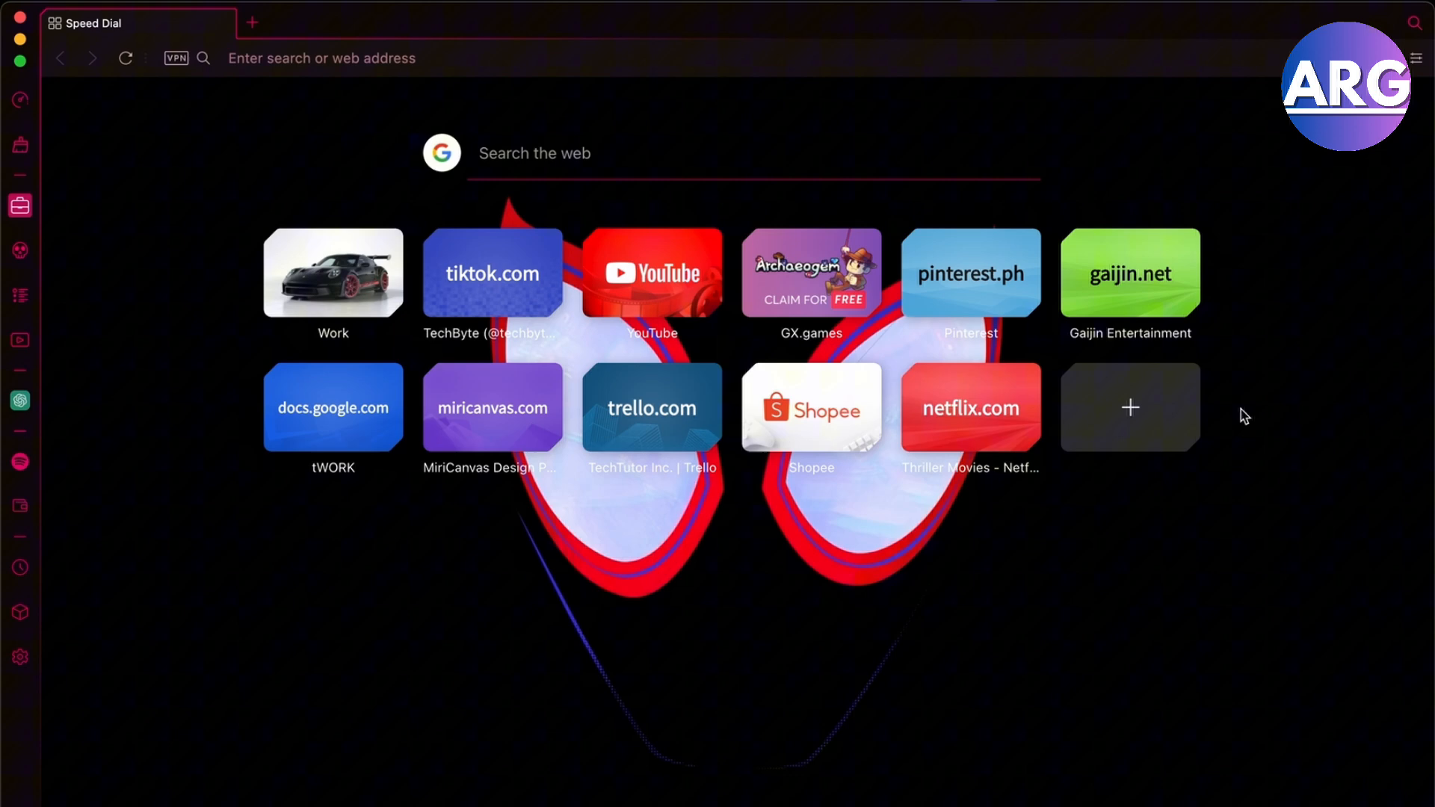
pyautogui.moveTo(1038, 583)
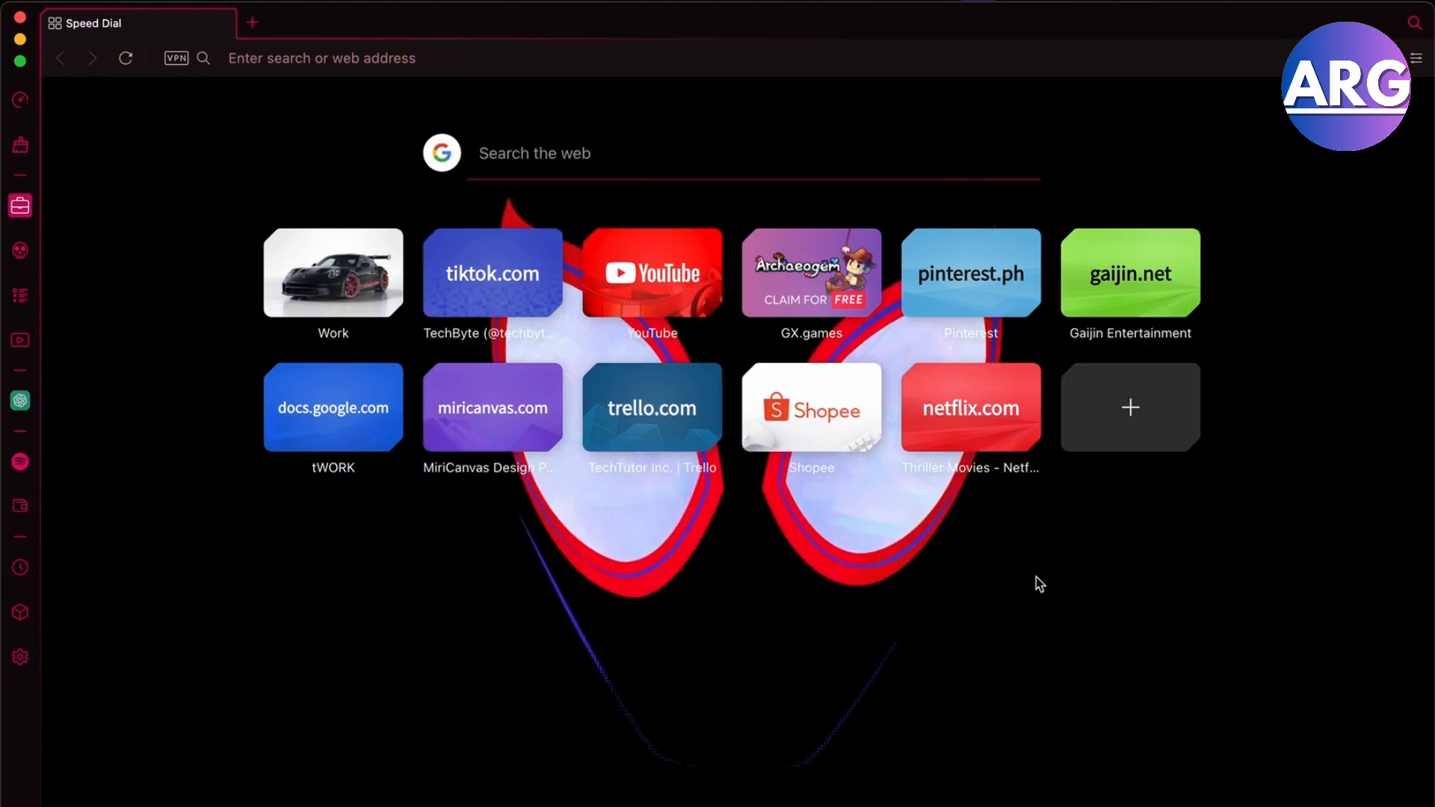
pyautogui.moveTo(1276, 135)
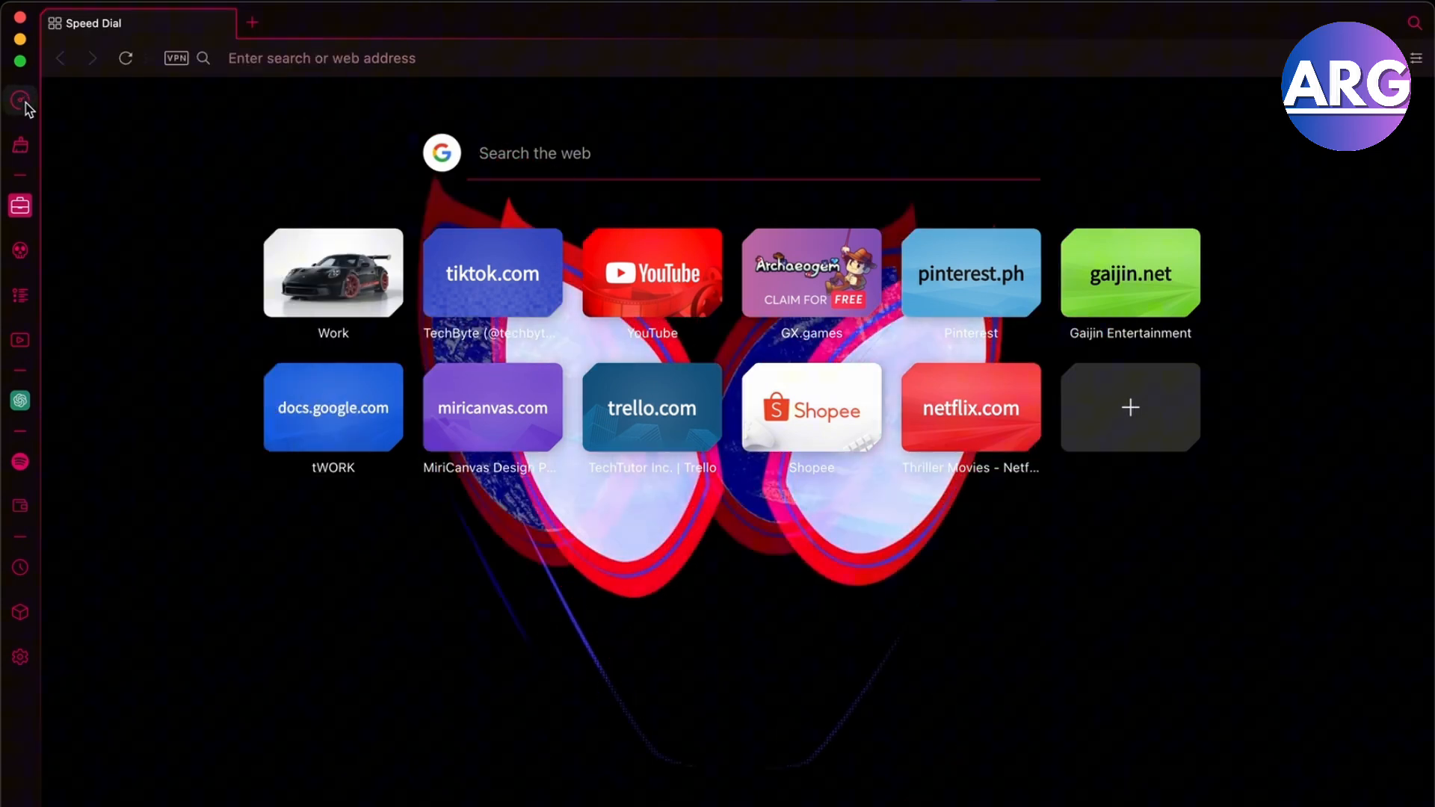
# Step: Open GX Control from the sidebar and bring the RAM Limiter section into view
pyautogui.click(21, 99)
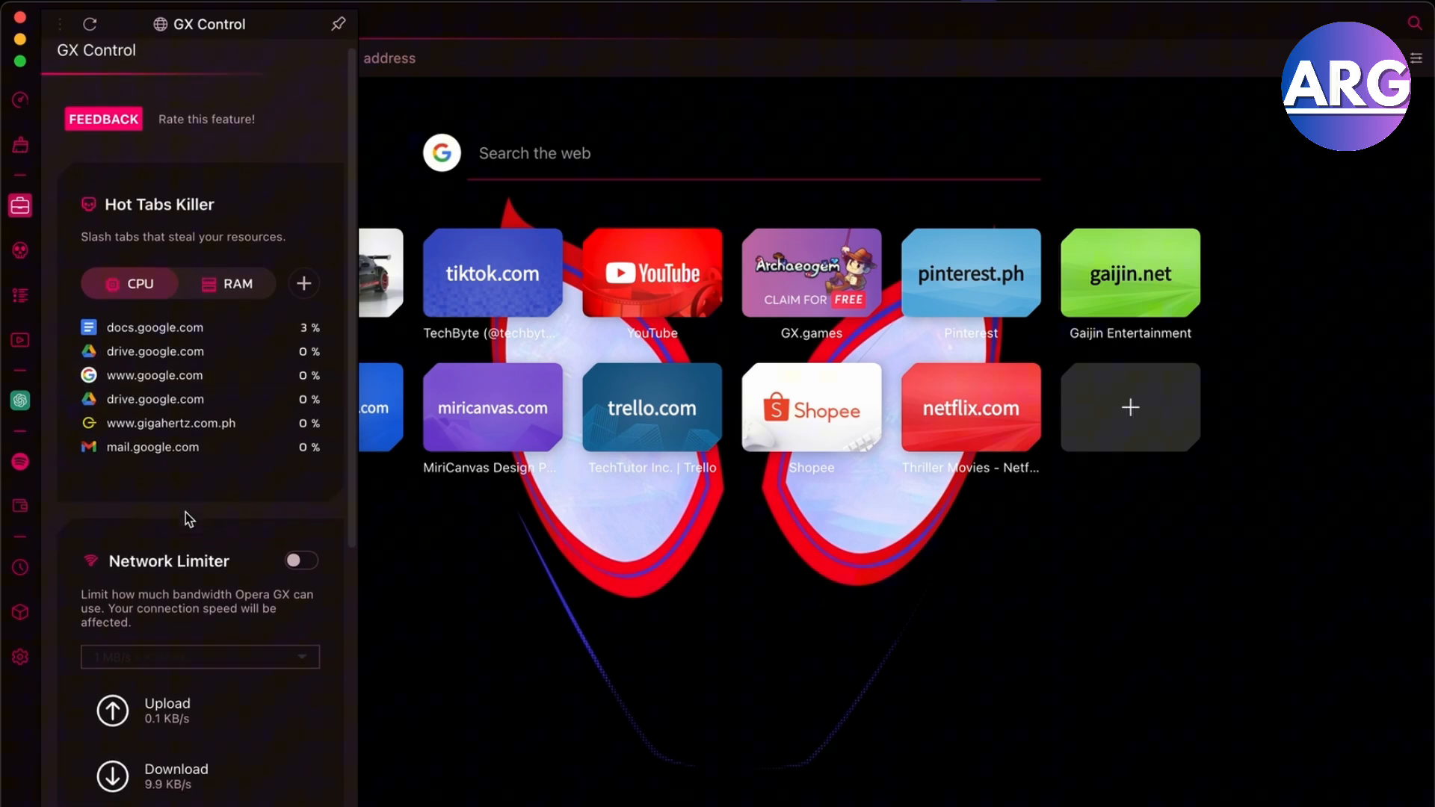
pyautogui.click(236, 249)
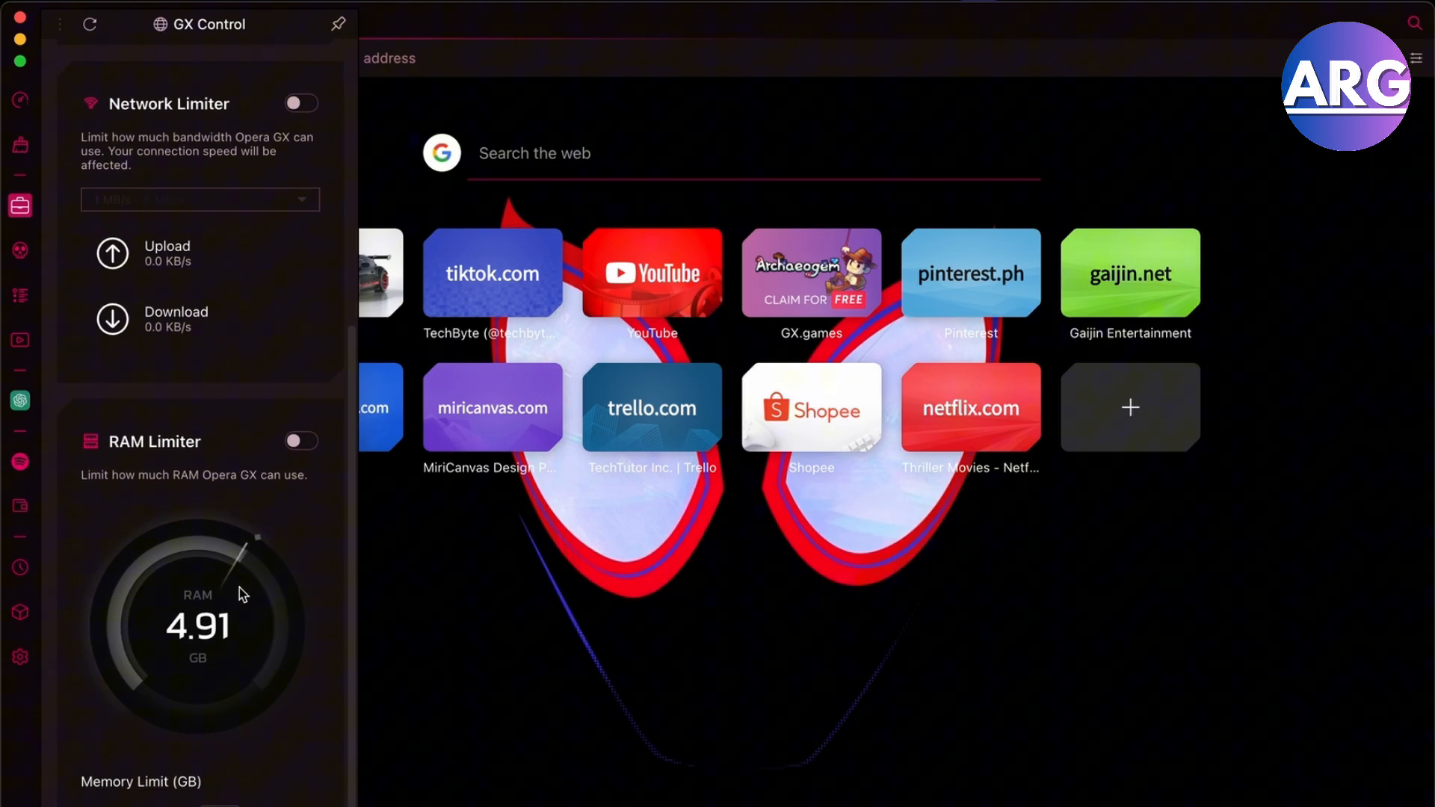
# Step: Switch on RAM Limiter and drag the Memory Limit slider to 4.00 GB
pyautogui.click(300, 441)
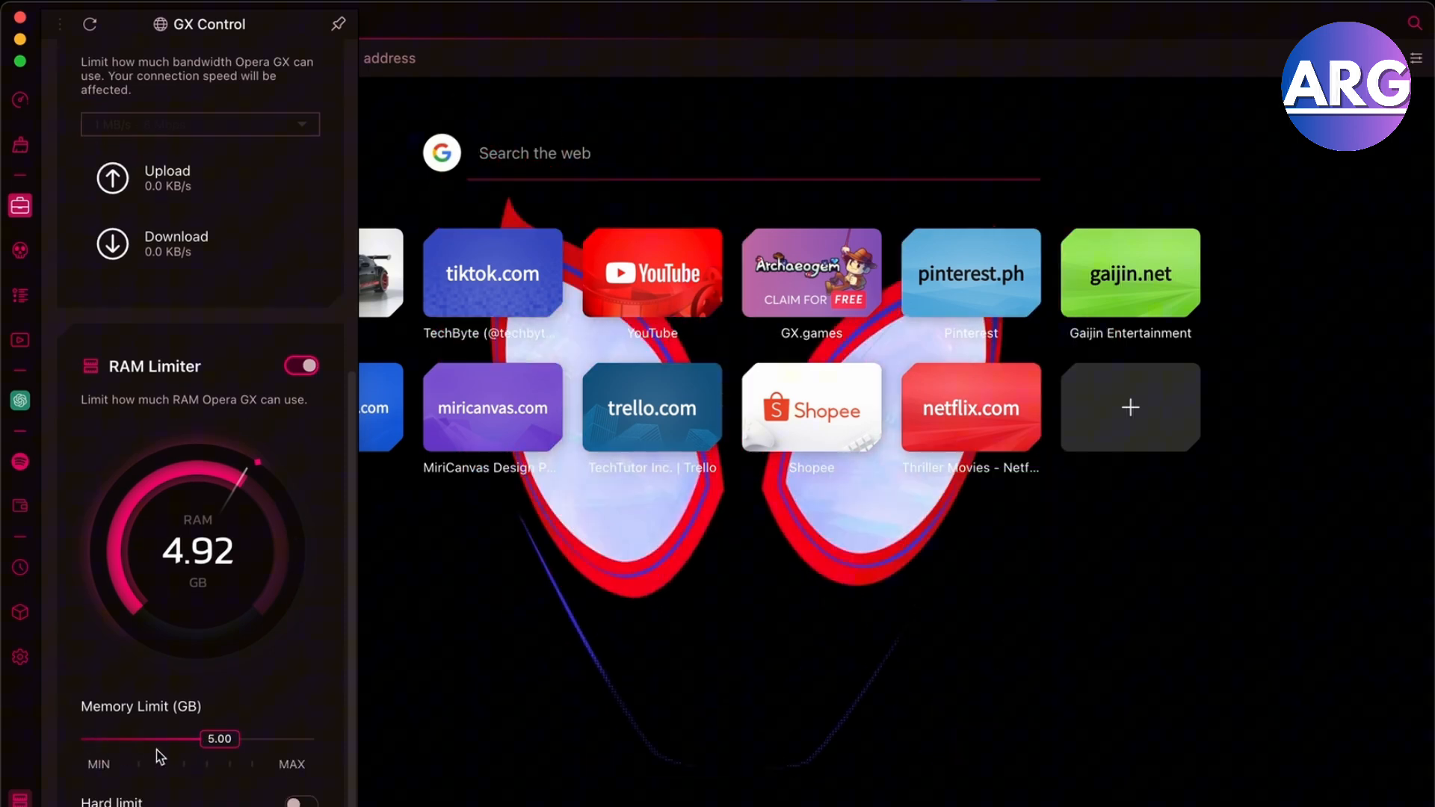
pyautogui.moveTo(220, 738); pyautogui.dragTo(306, 739)
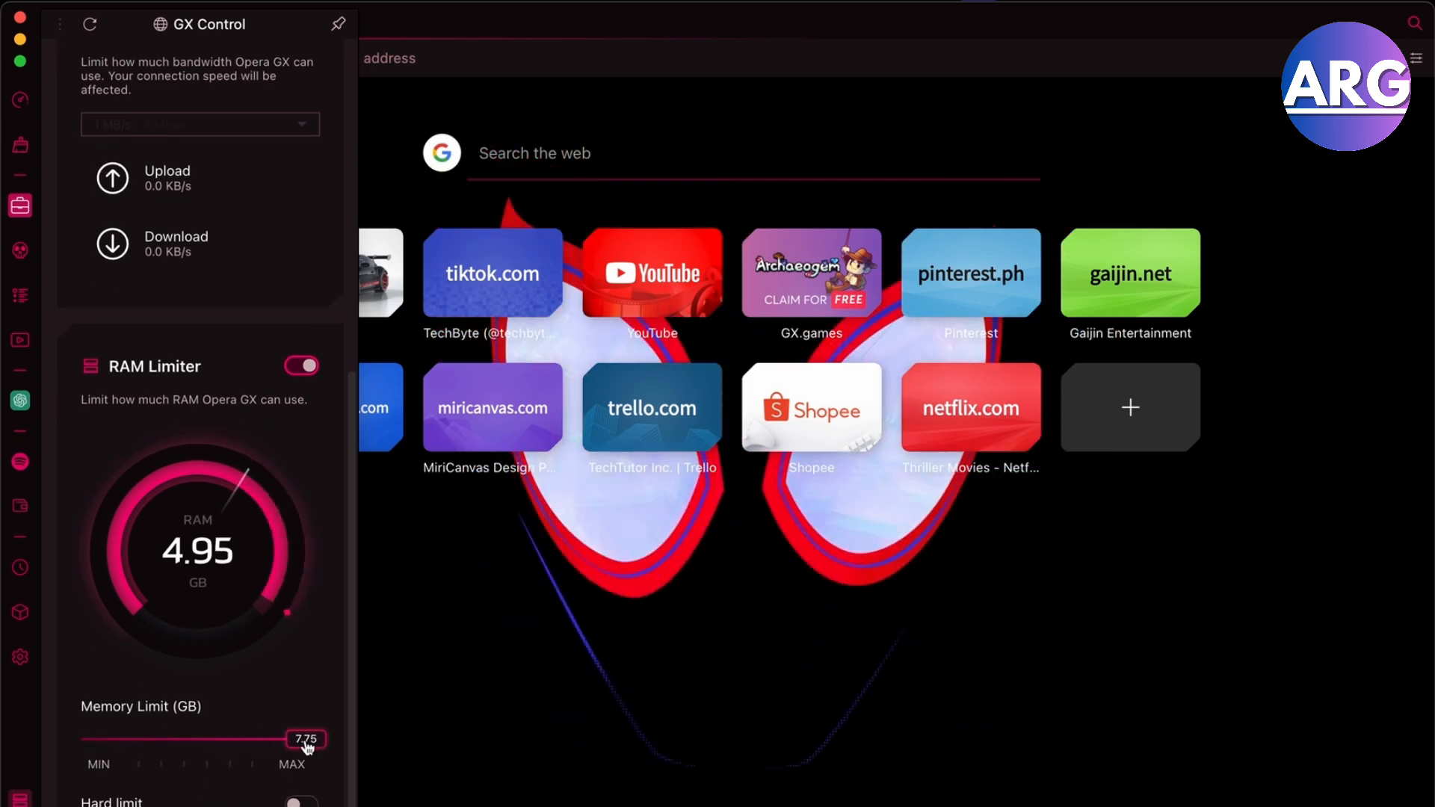
pyautogui.moveTo(306, 739); pyautogui.dragTo(274, 739)
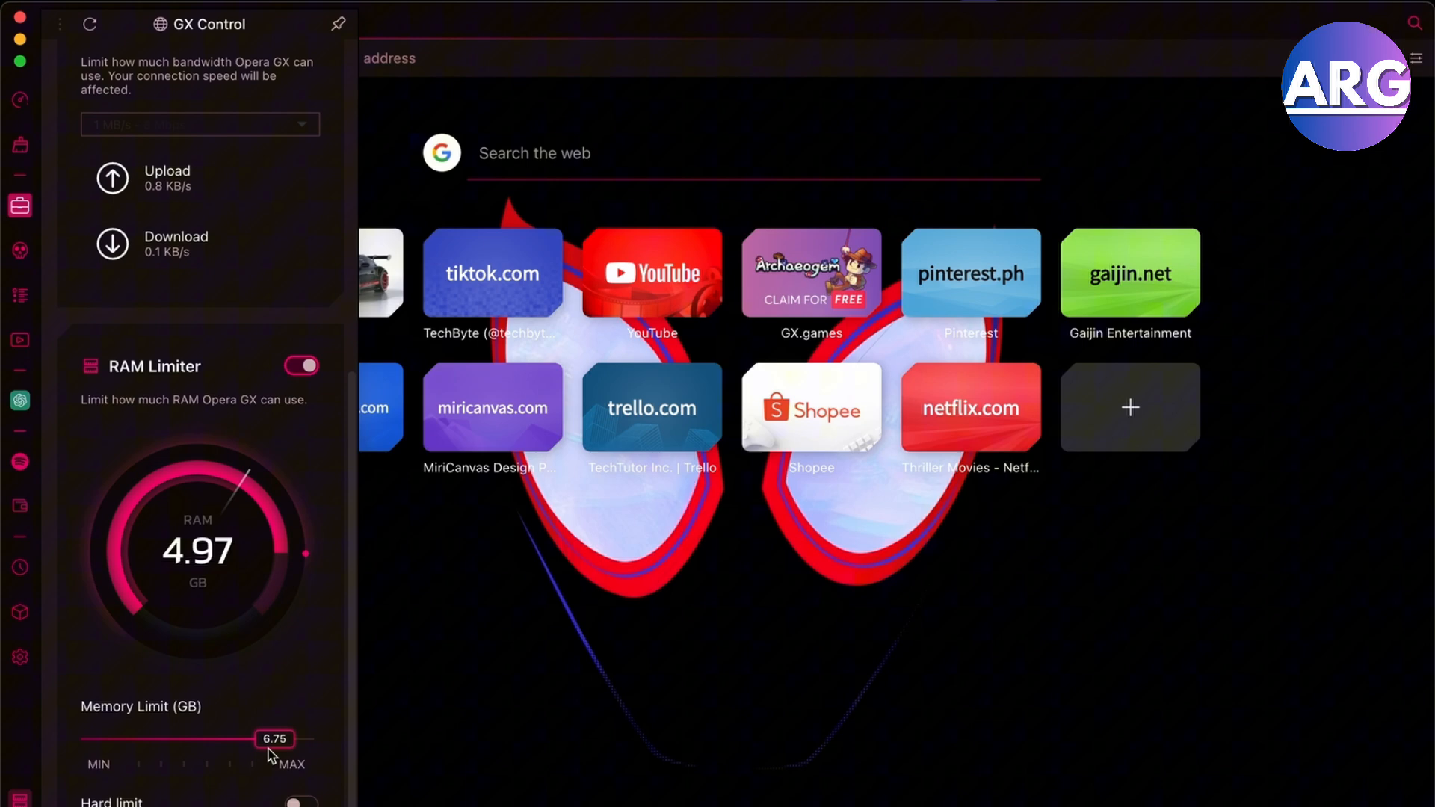
pyautogui.moveTo(274, 739); pyautogui.dragTo(314, 738)
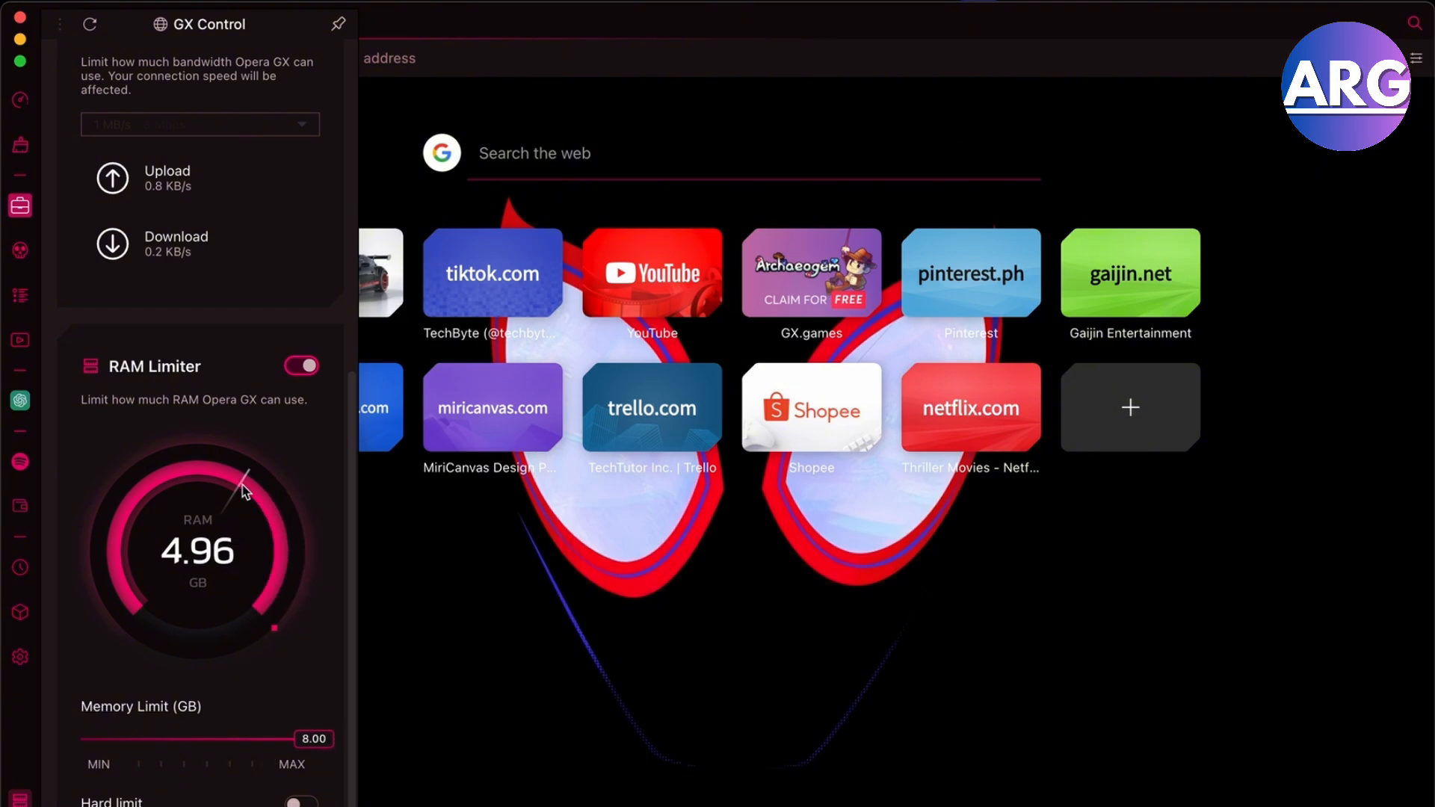
pyautogui.moveTo(313, 738); pyautogui.dragTo(212, 738)
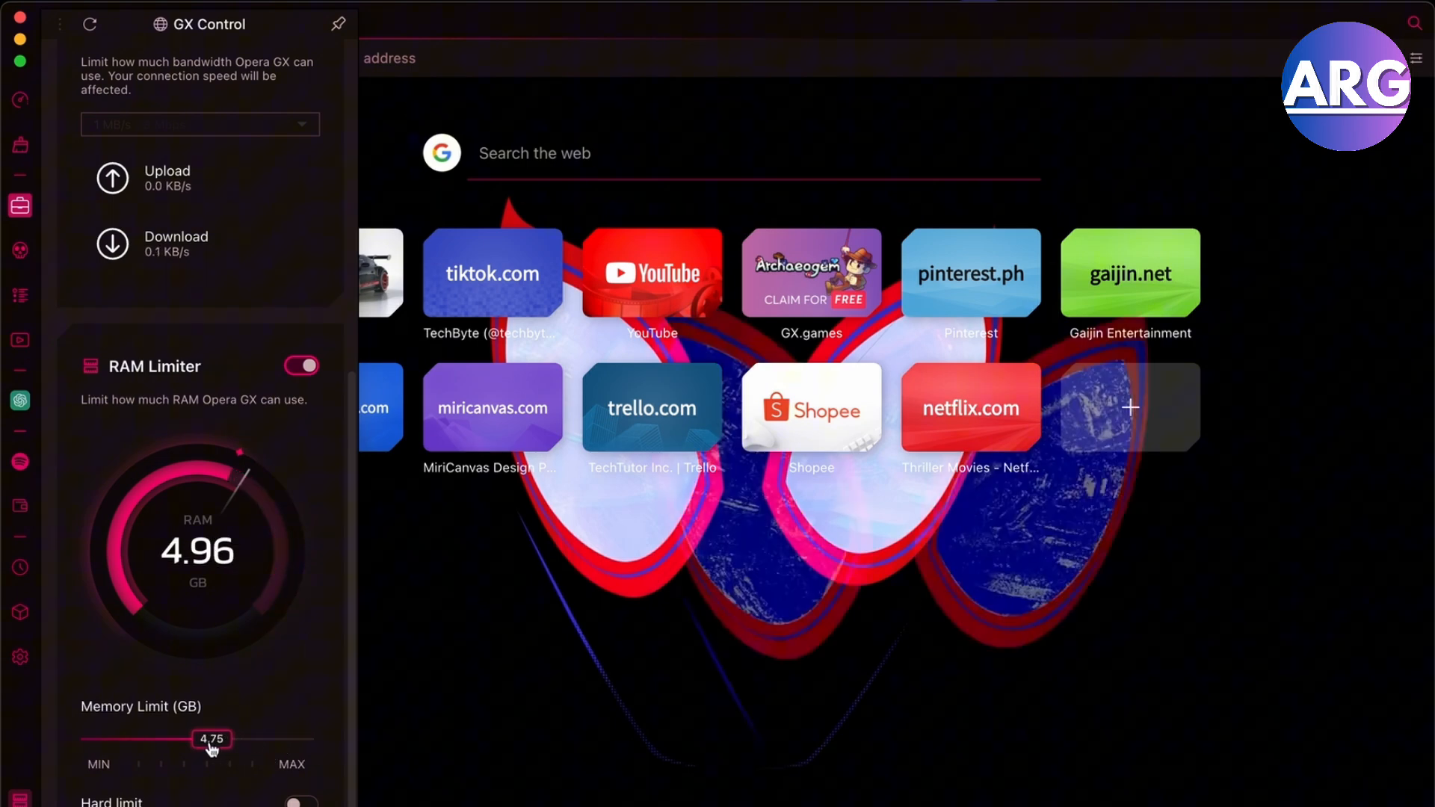
pyautogui.moveTo(211, 739); pyautogui.dragTo(188, 739)
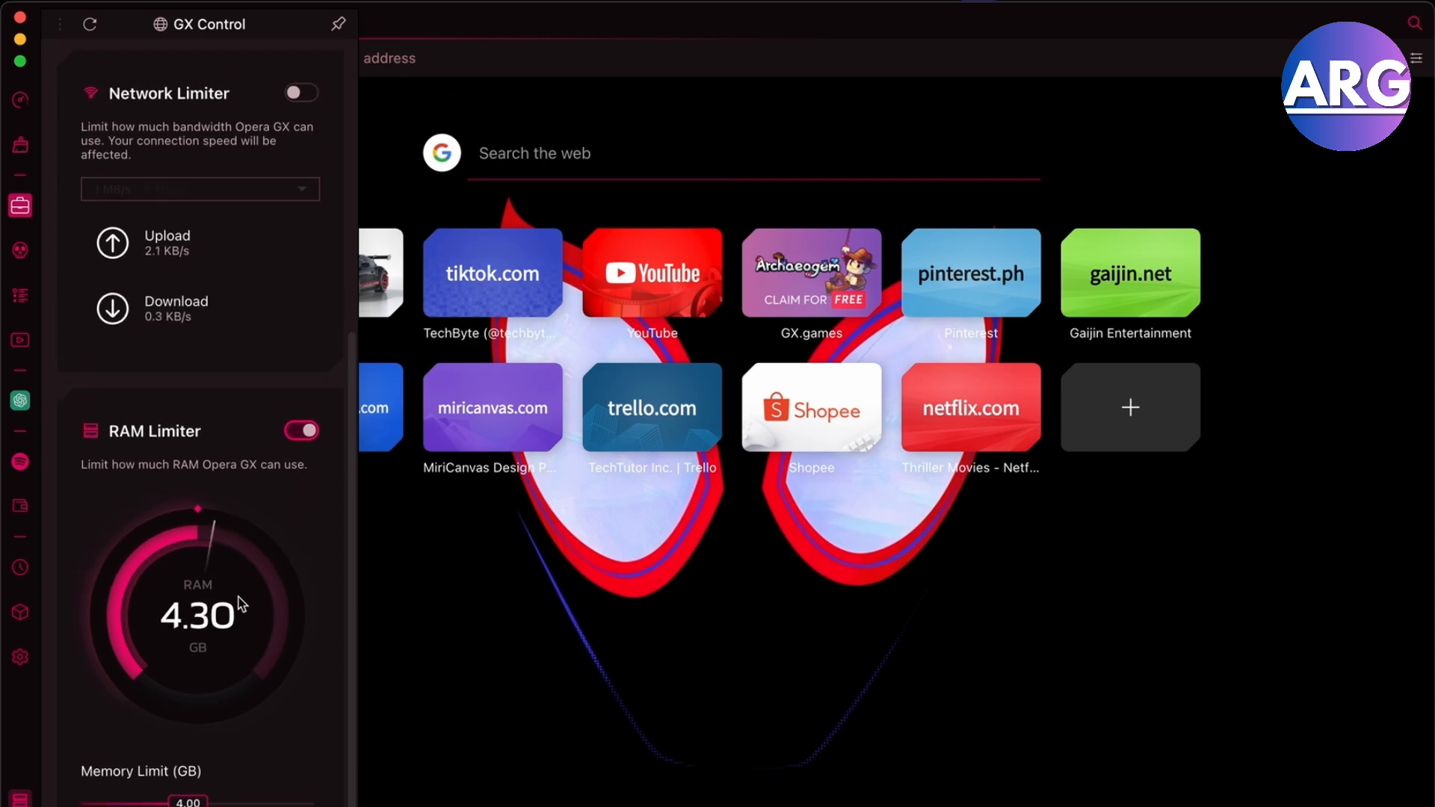
pyautogui.scroll(-3)
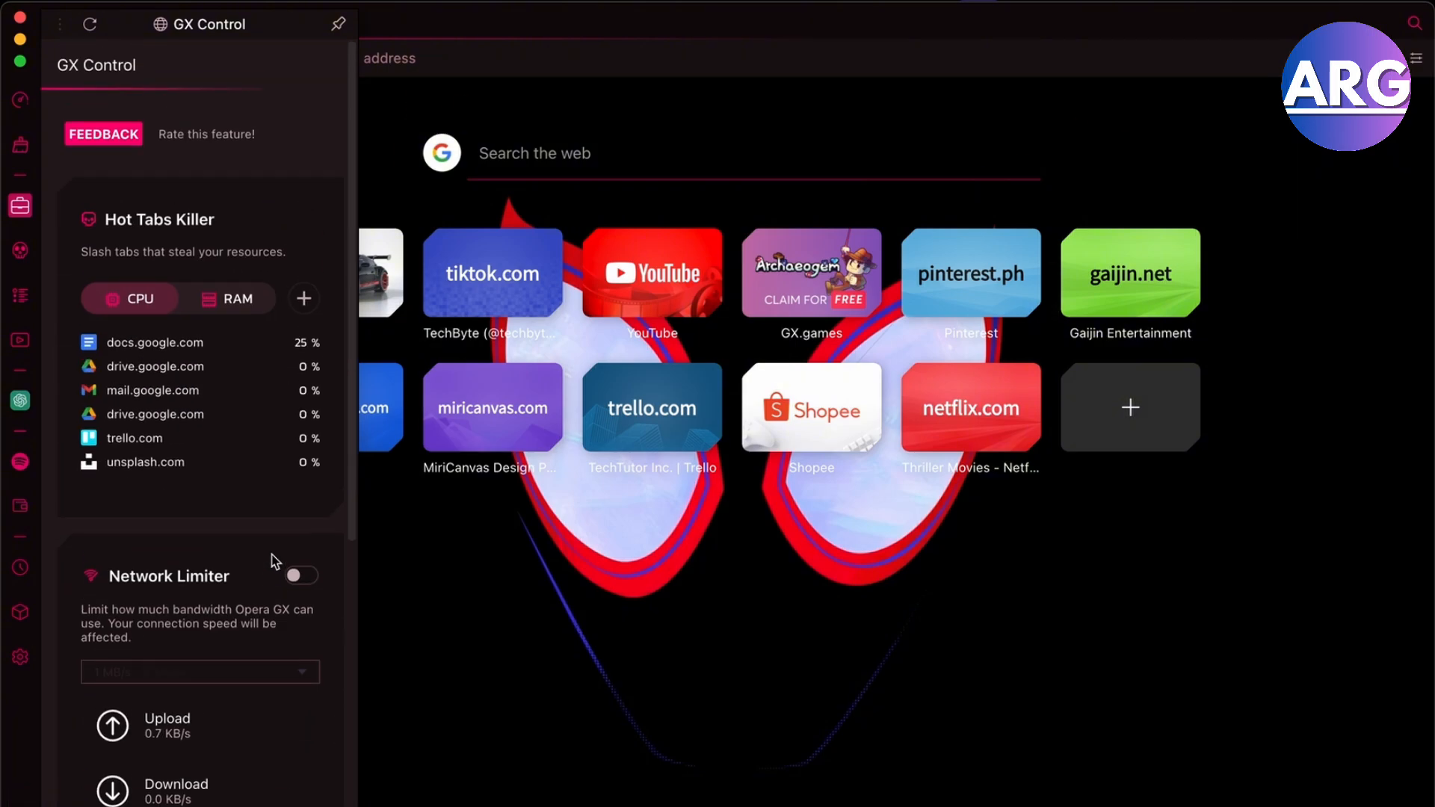
pyautogui.scroll(-3)
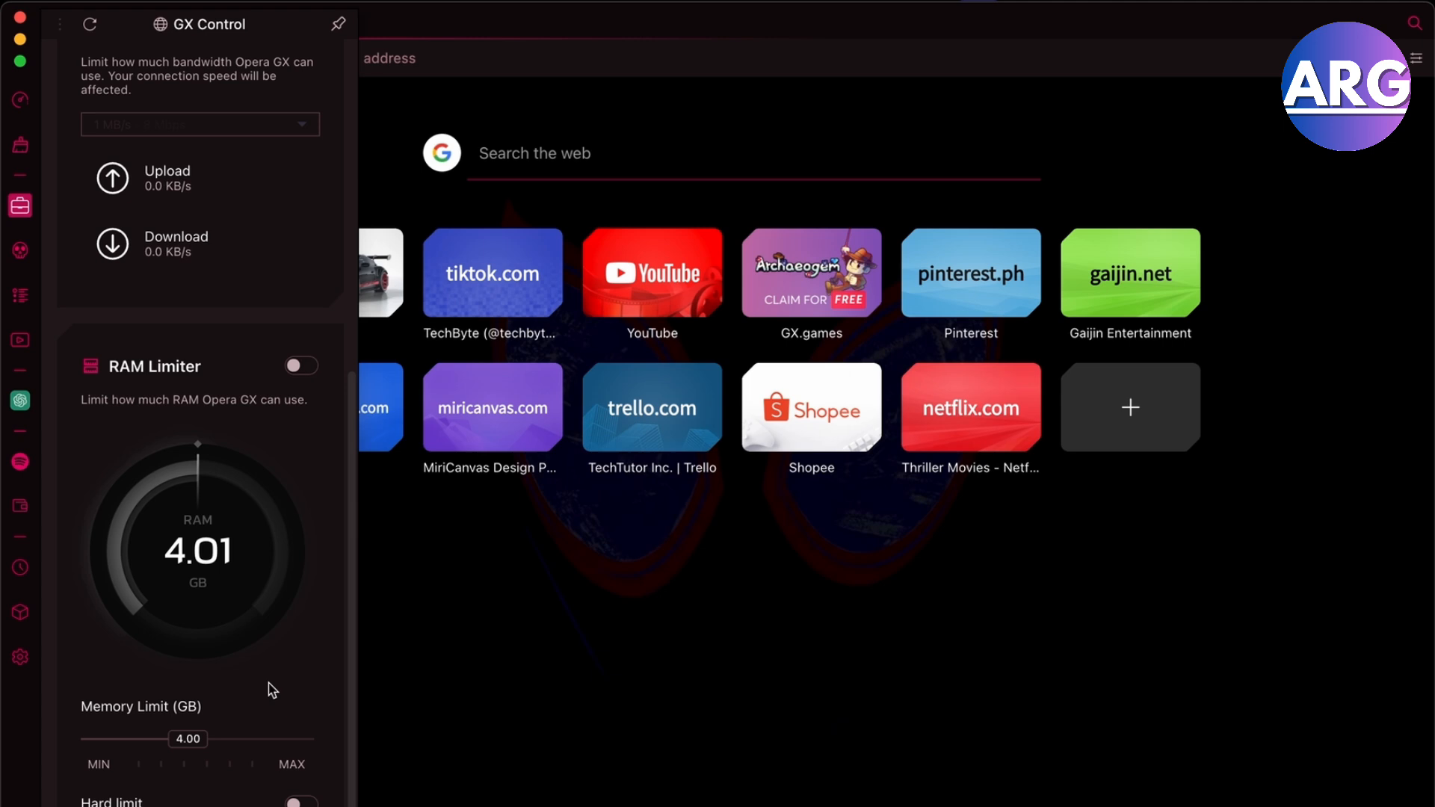
pyautogui.moveTo(262, 791)
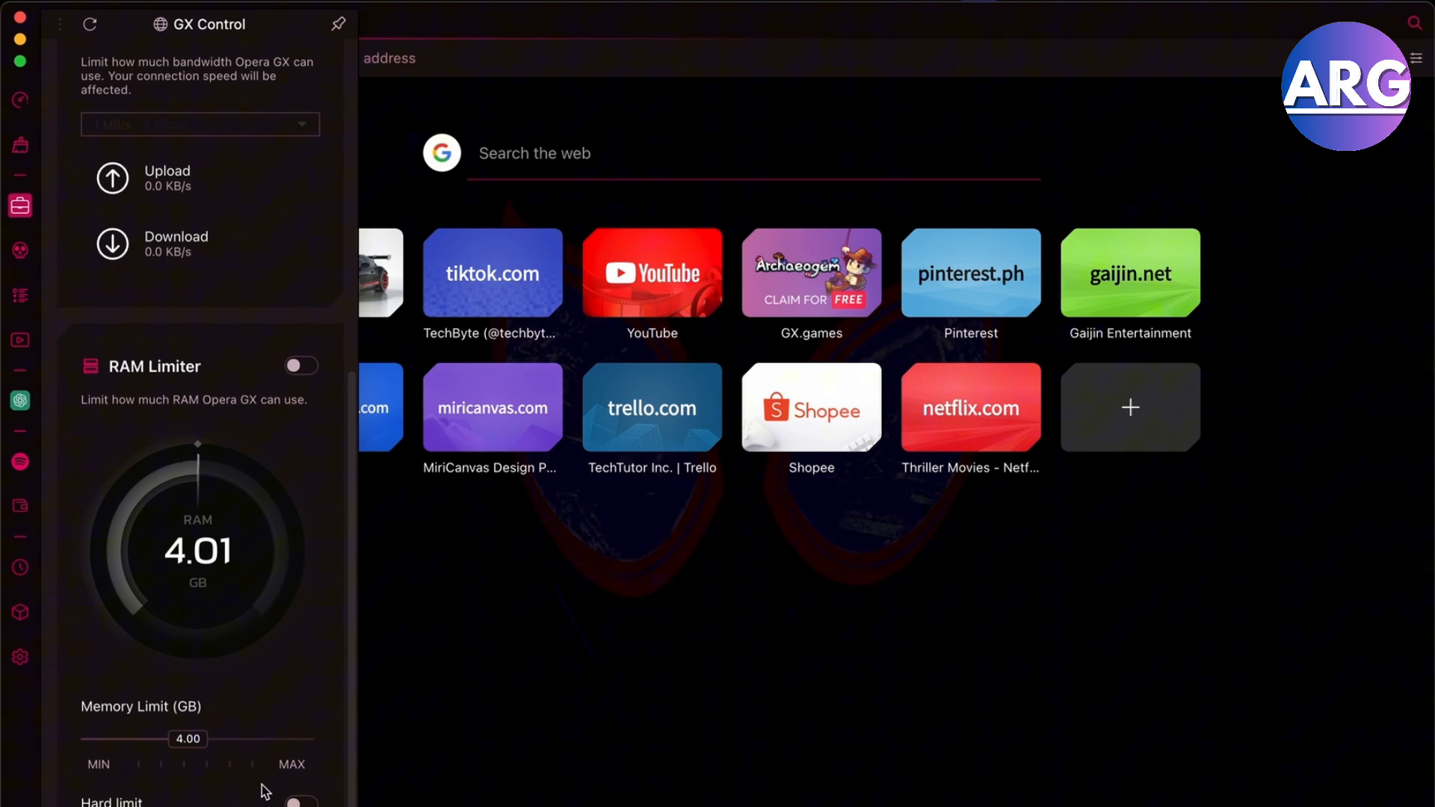